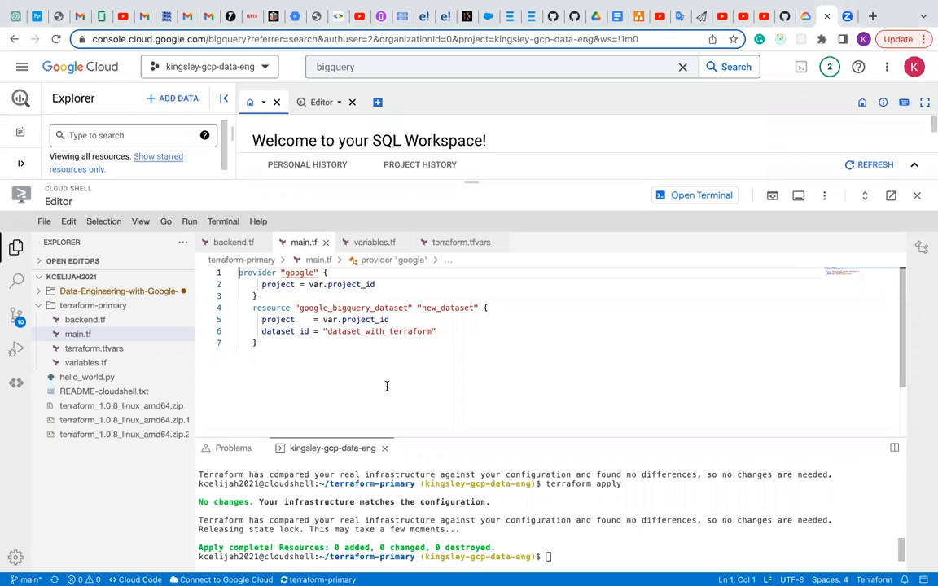
mouse_move(511, 557)
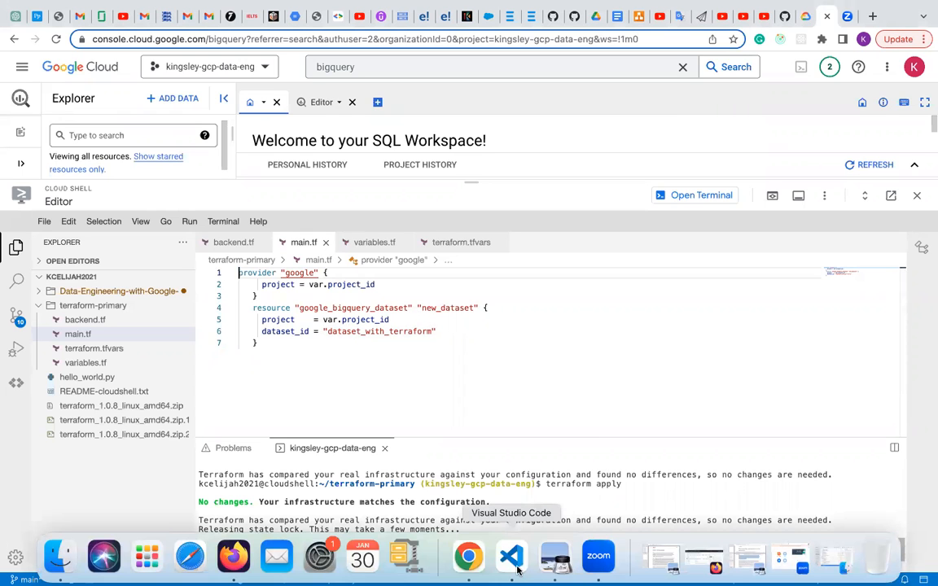
Step: Scroll script.txt to the 'Configuring a BigQuery dataset using Terraform' notes in VS Code
left_click(511, 556)
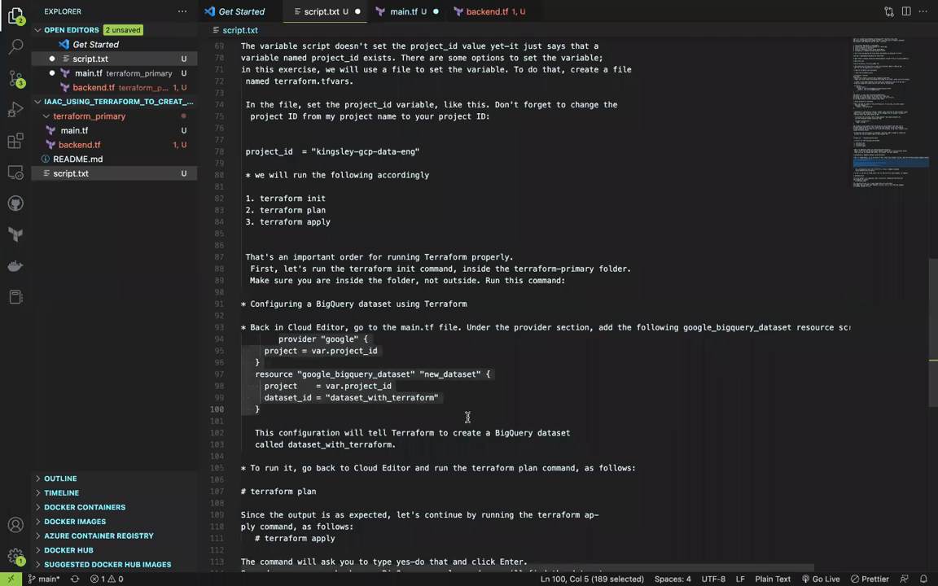
scroll("down", 3)
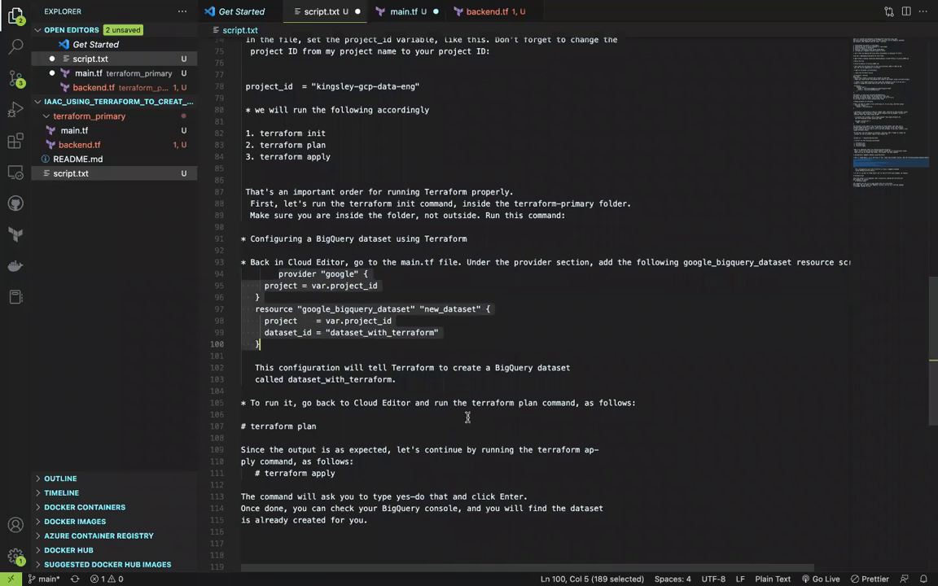
mouse_move(426, 378)
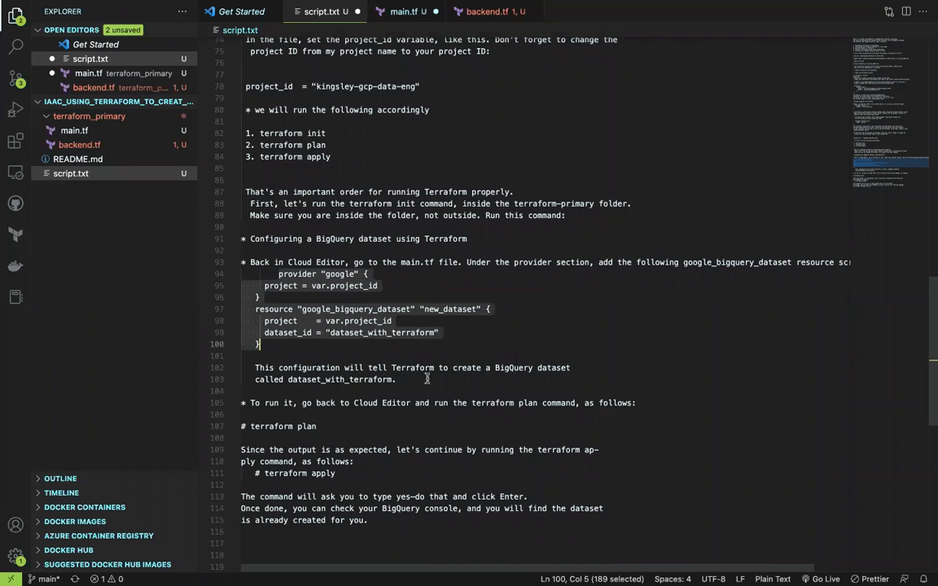
mouse_move(514, 381)
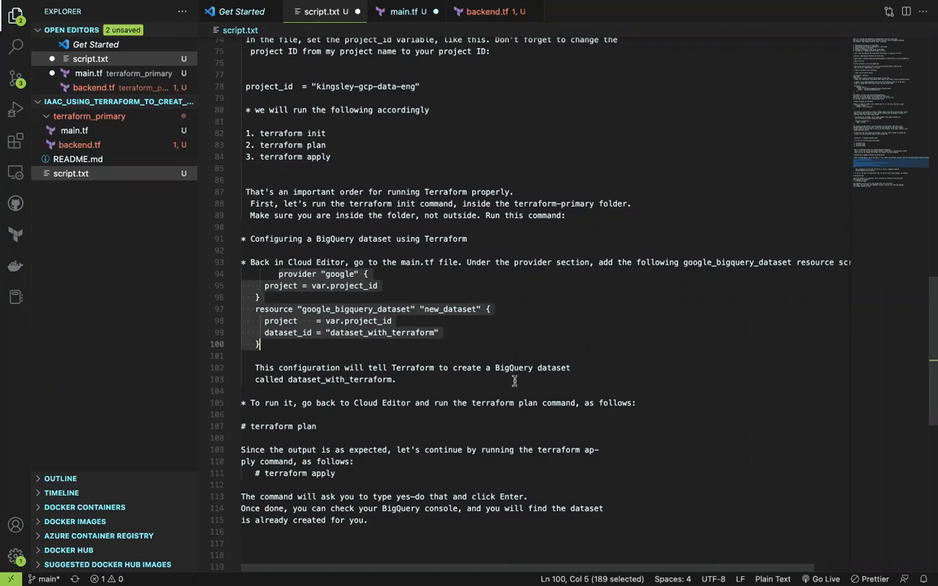
mouse_move(327, 394)
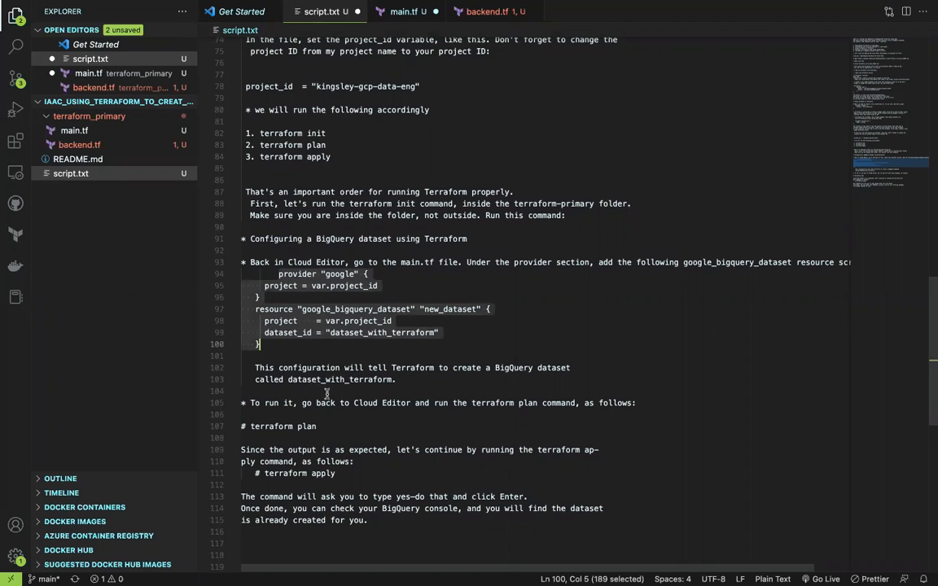
mouse_move(371, 388)
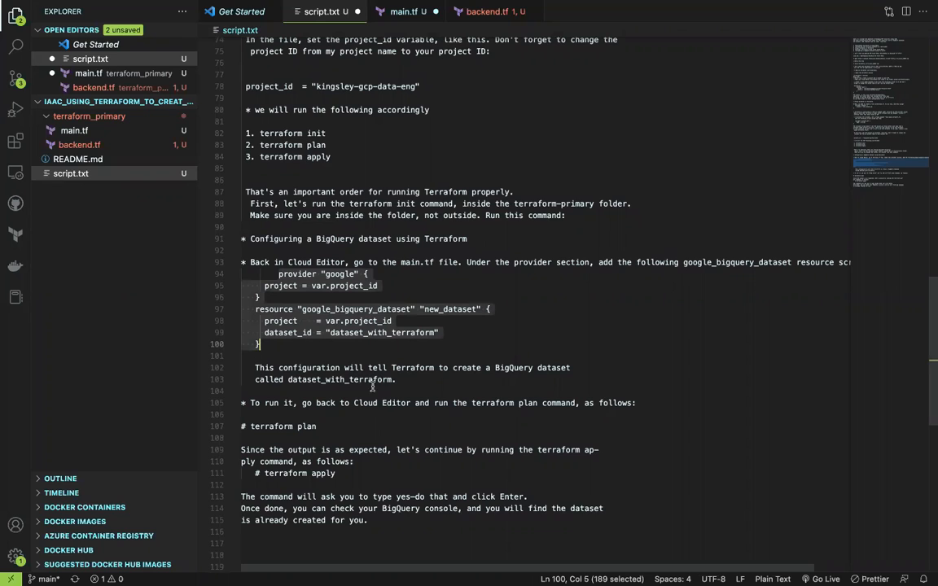
mouse_move(371, 417)
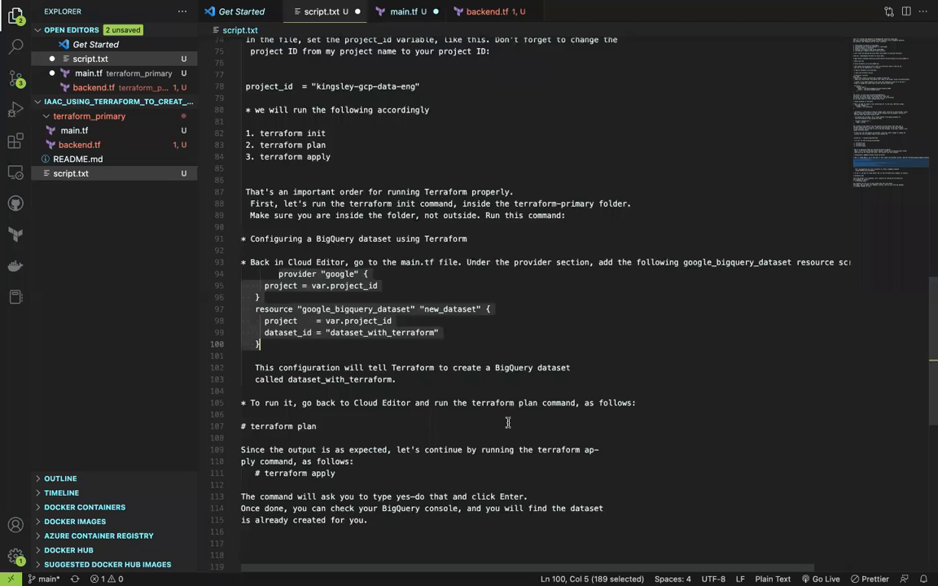
mouse_move(336, 439)
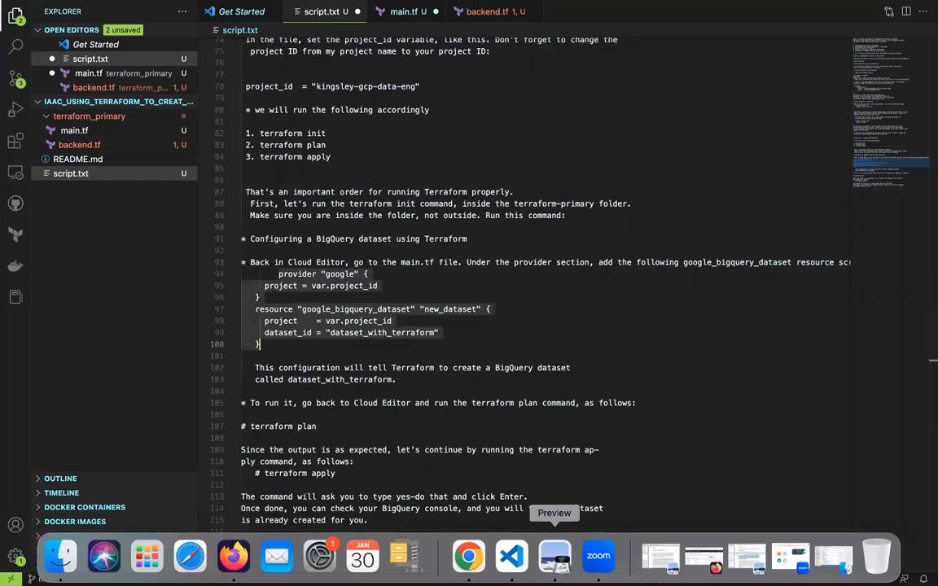
mouse_move(511, 557)
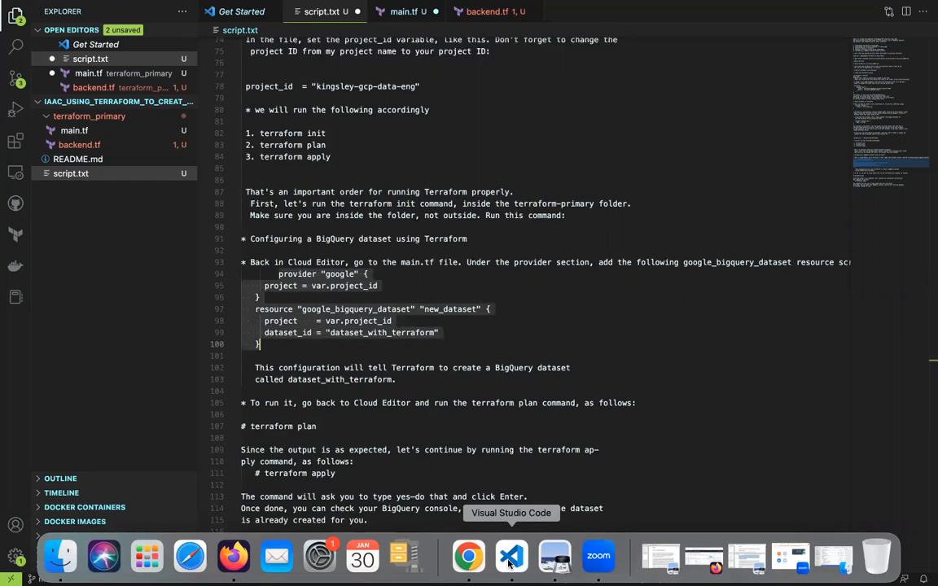
Step: Run terraform plan in Cloud Shell, reporting 1 to add, 0 to change, 0 to destroy
left_click(469, 556)
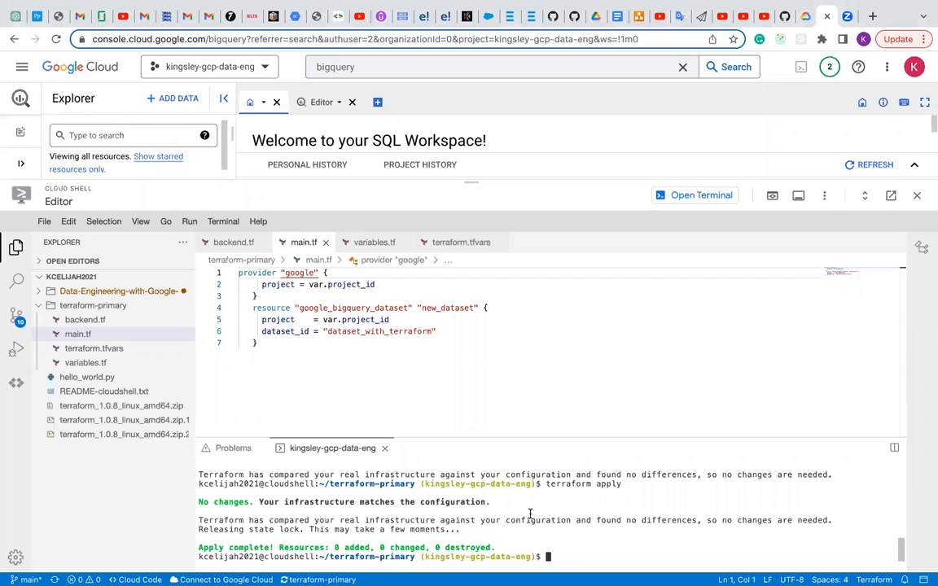
type("t")
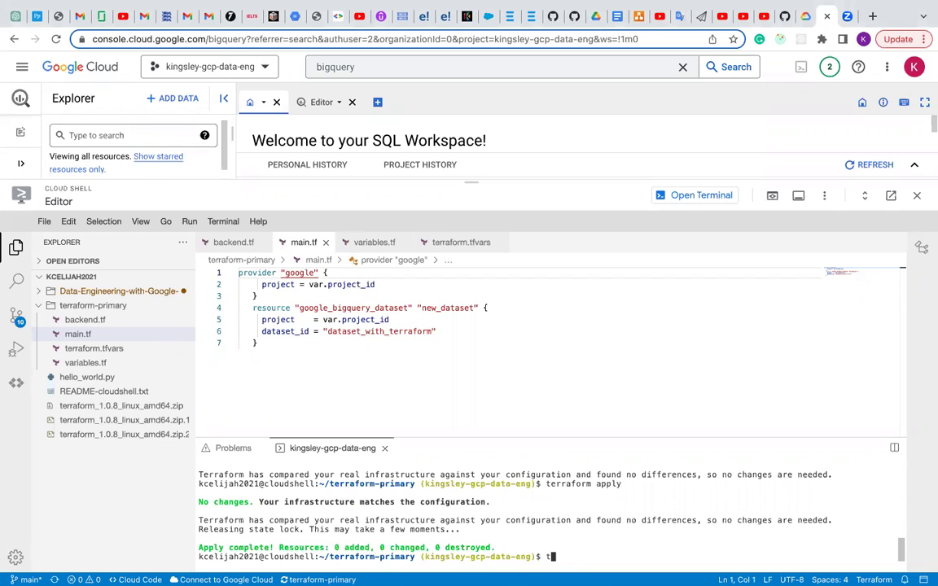
type("erraf")
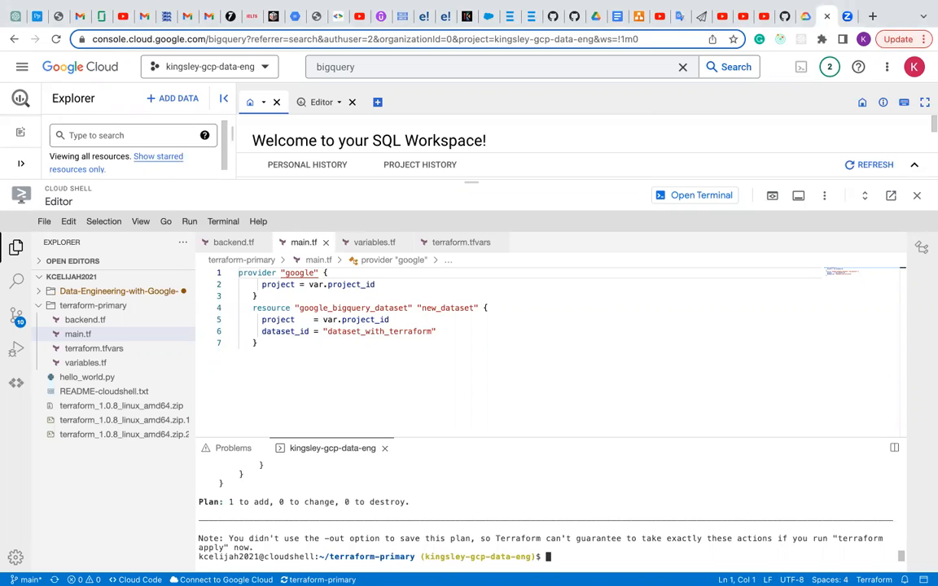
mouse_move(512, 557)
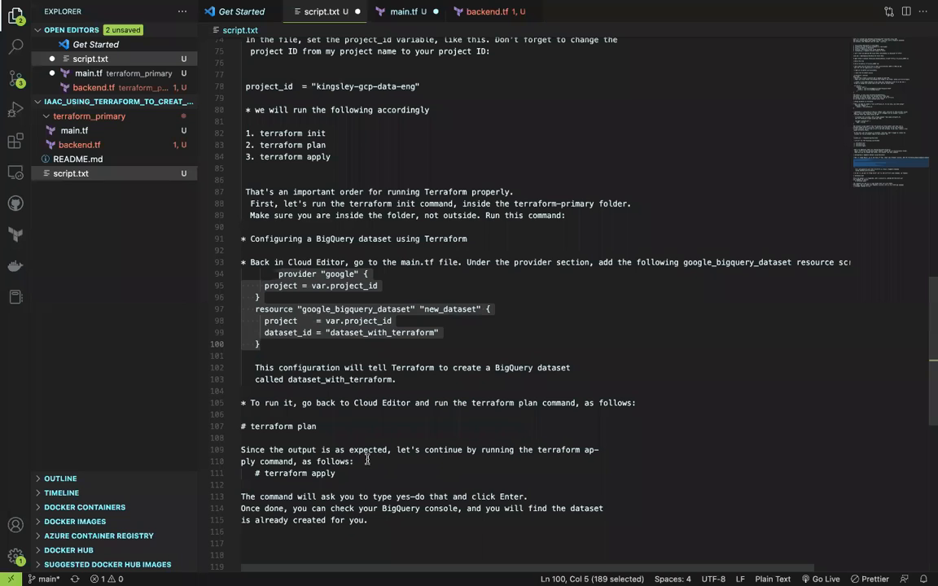
mouse_move(460, 462)
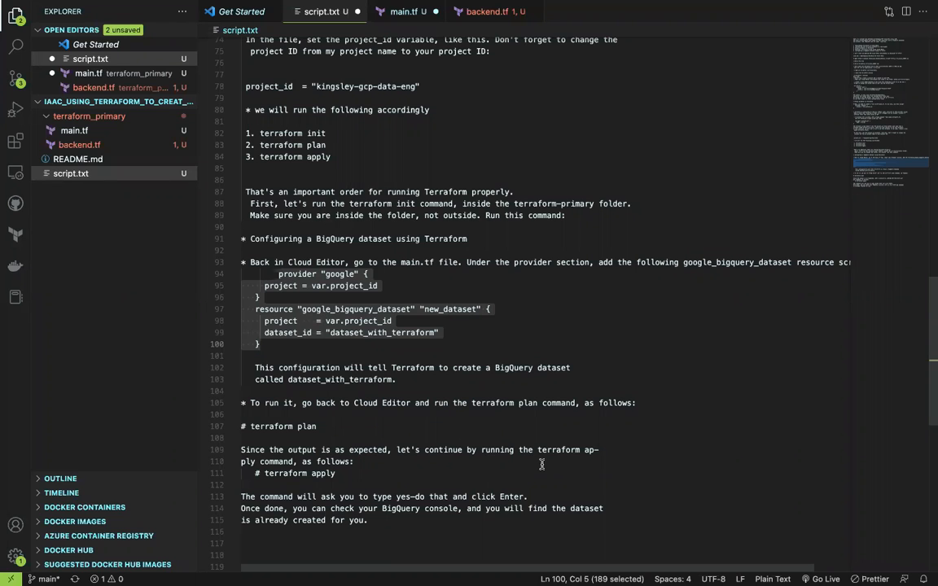
mouse_move(303, 475)
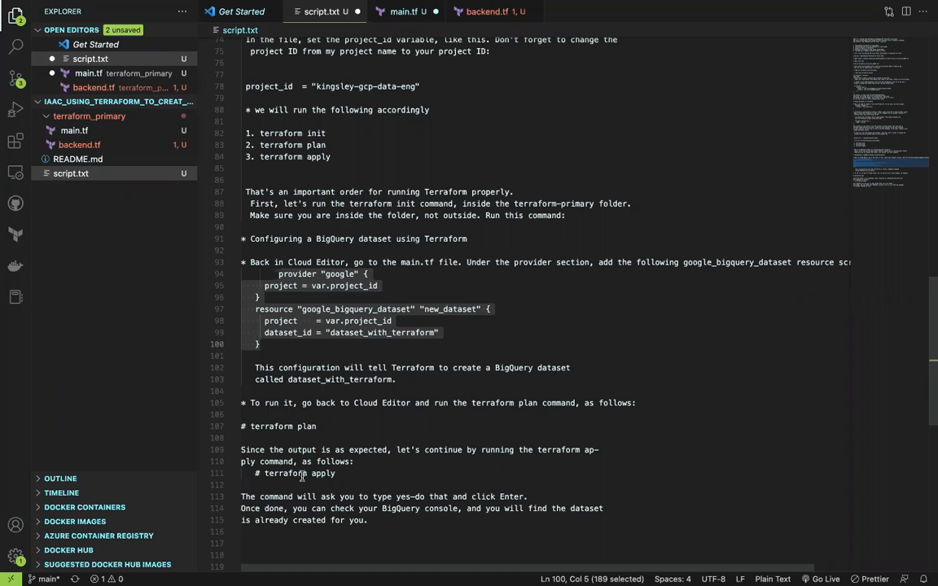
Step: Scroll the script.txt notes to the terraform apply instructions
scroll("up", 3)
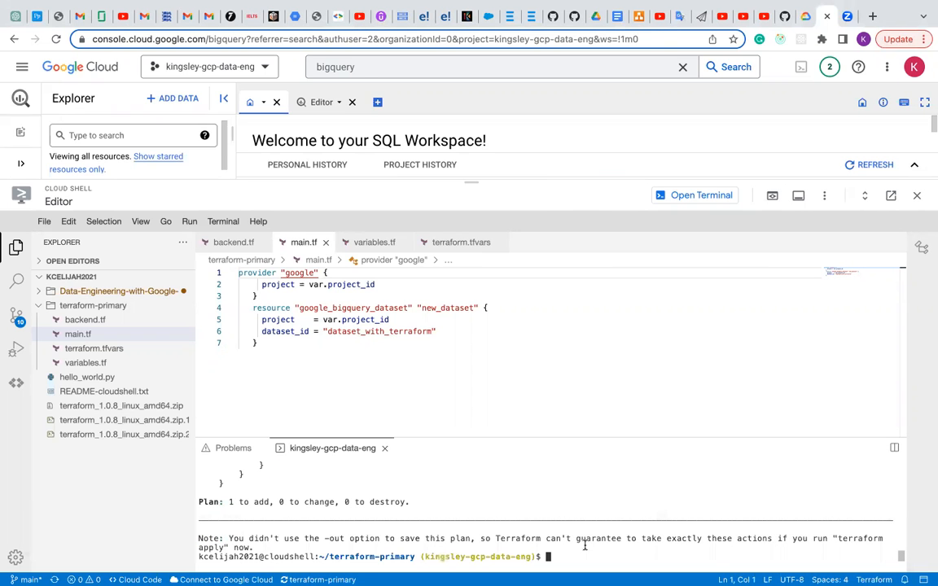
Step: Run terraform apply and confirm with yes, creating dataset_with_terraform: 1 added
type("t")
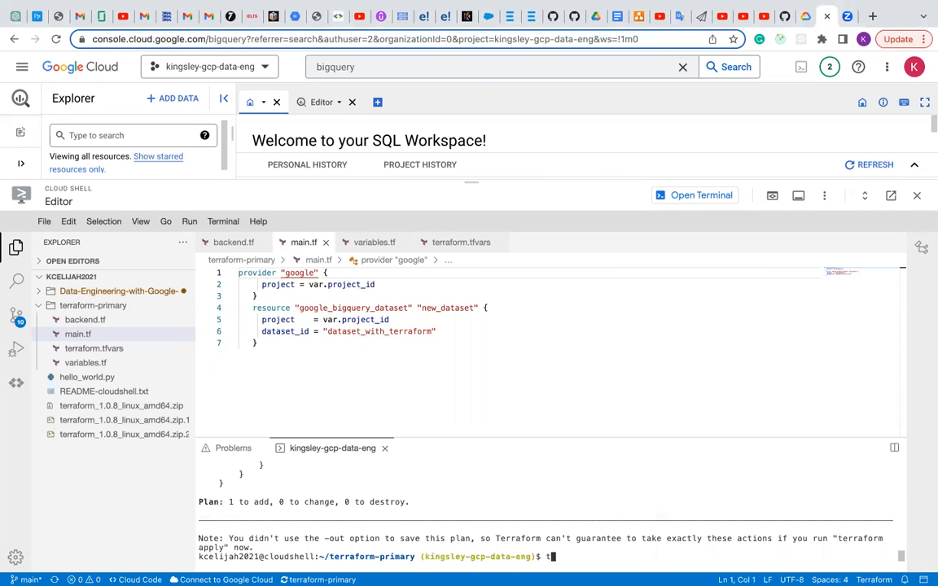
type("terr")
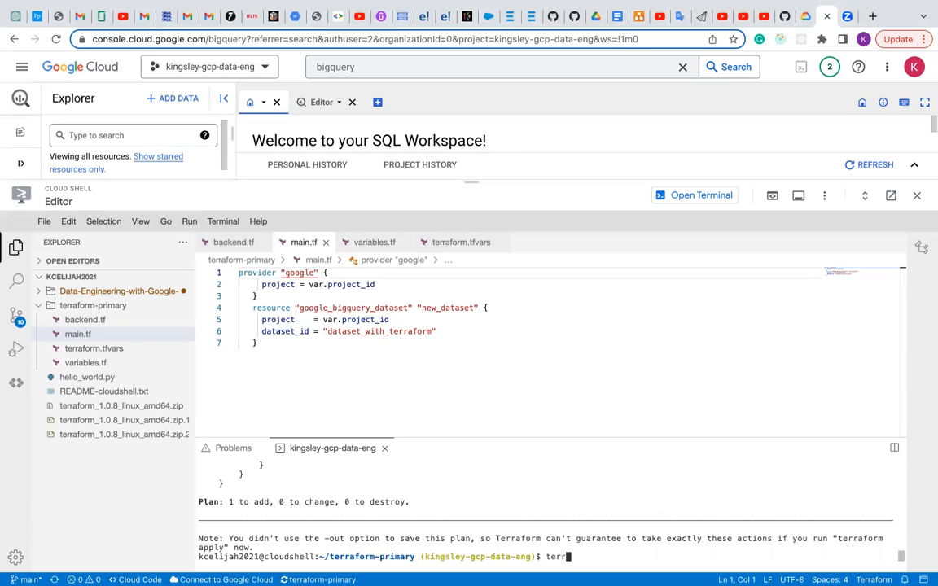
type("aform apply")
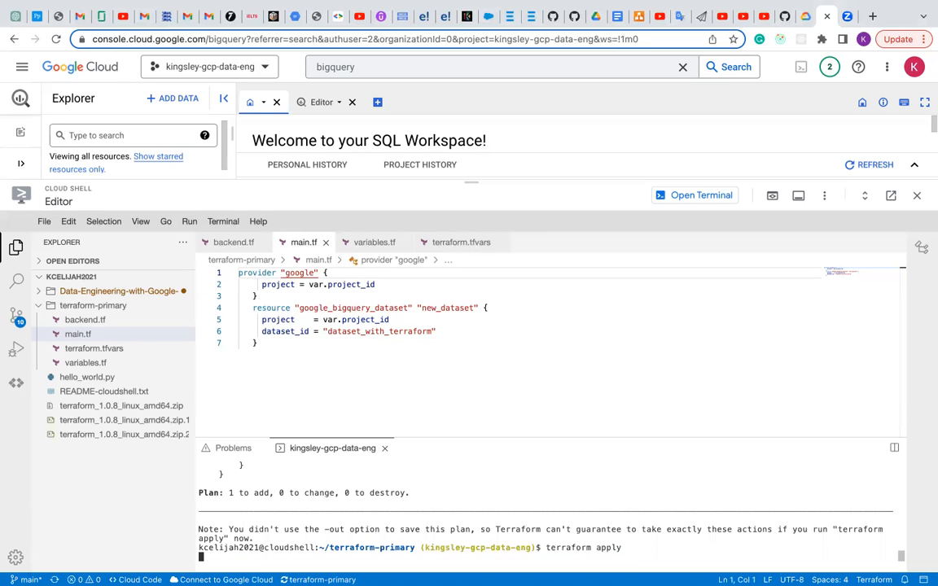
key("Return")
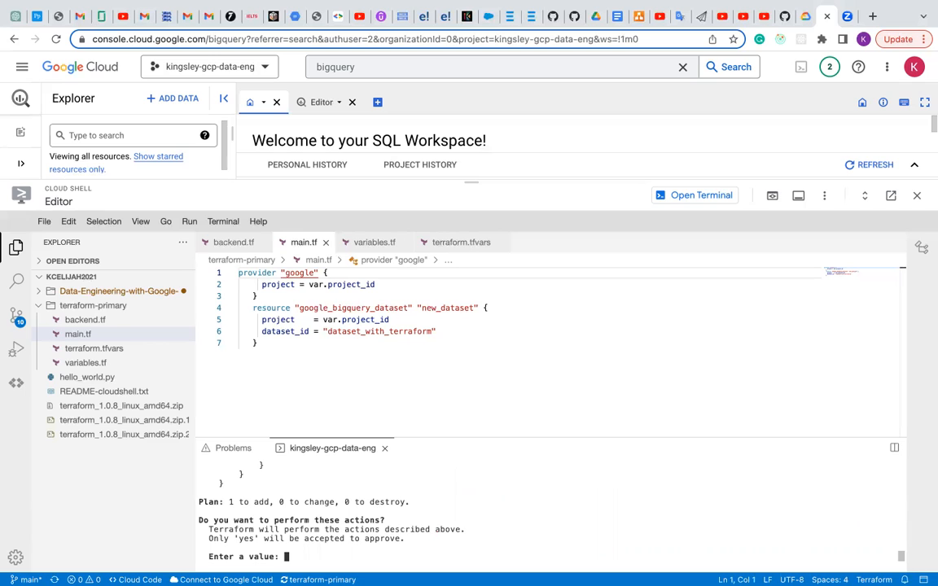
type("yes")
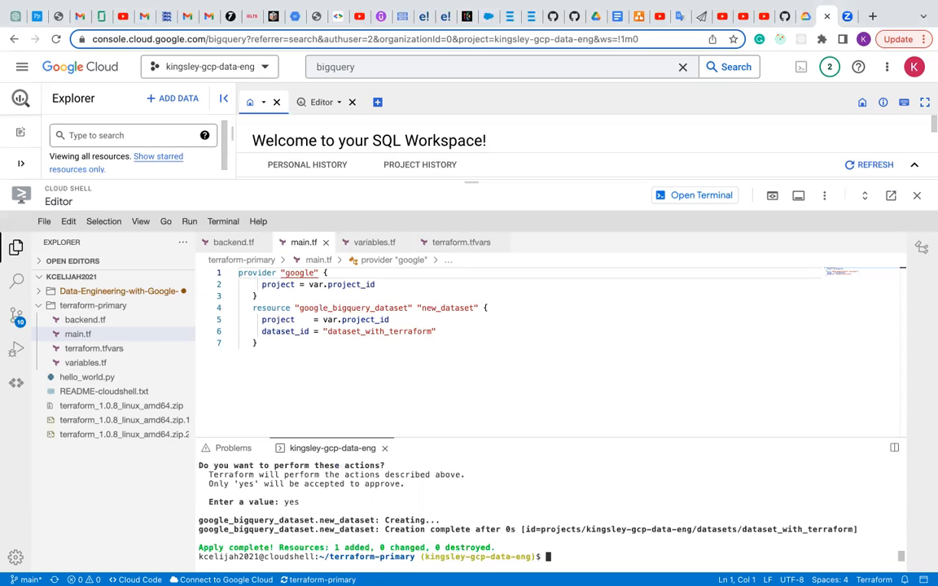
mouse_move(530, 143)
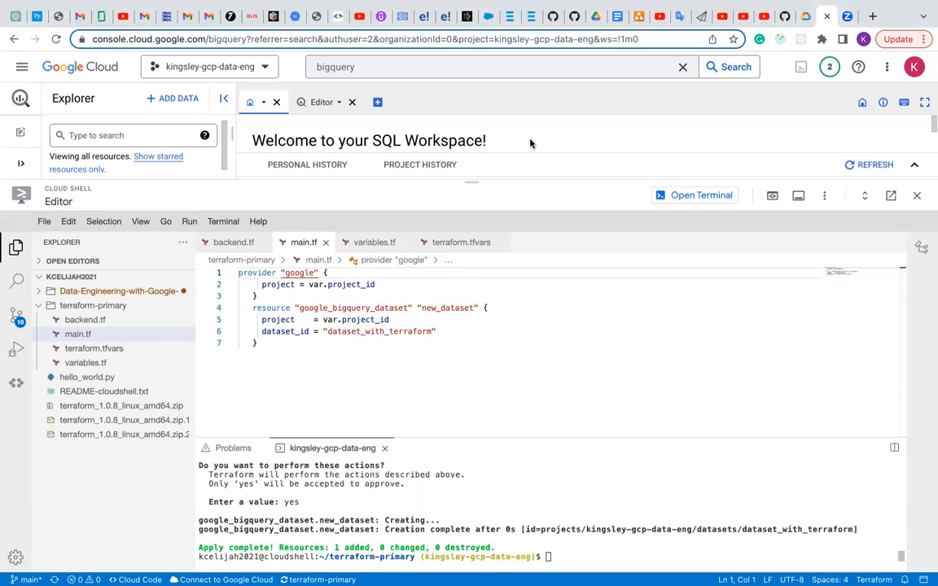
mouse_move(511, 177)
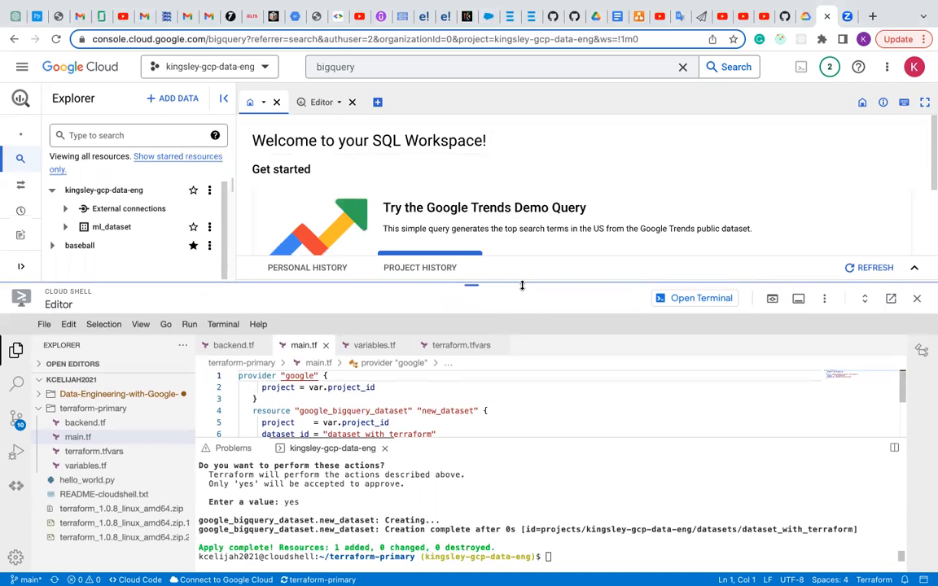
Step: Start reloading the BigQuery workspace page, then cancel the reload prompt
scroll("up", 3)
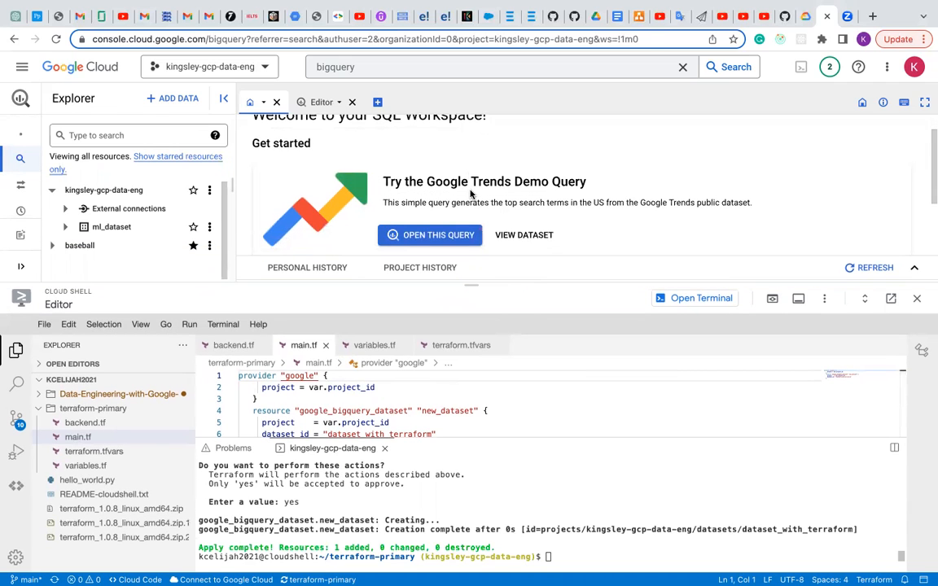
scroll("up", 3)
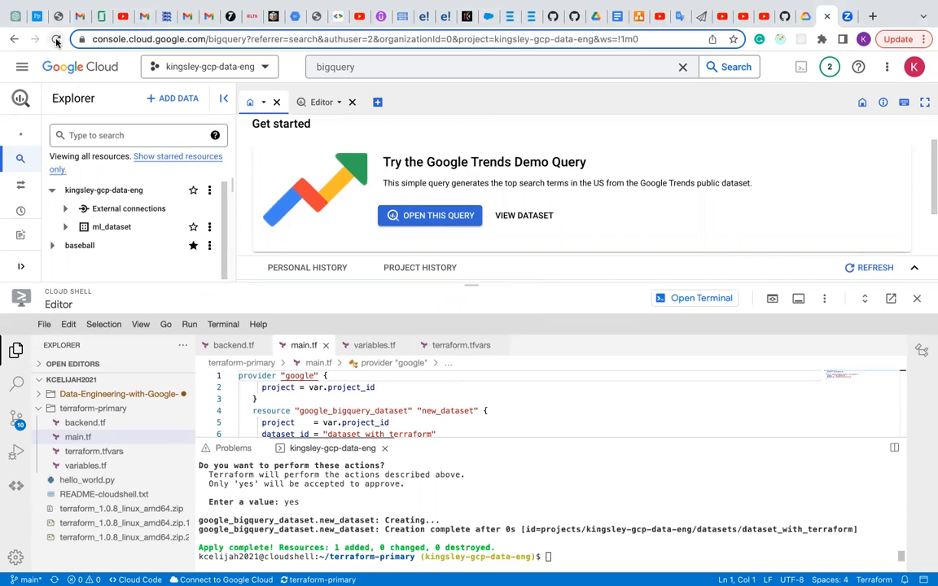
mouse_move(57, 39)
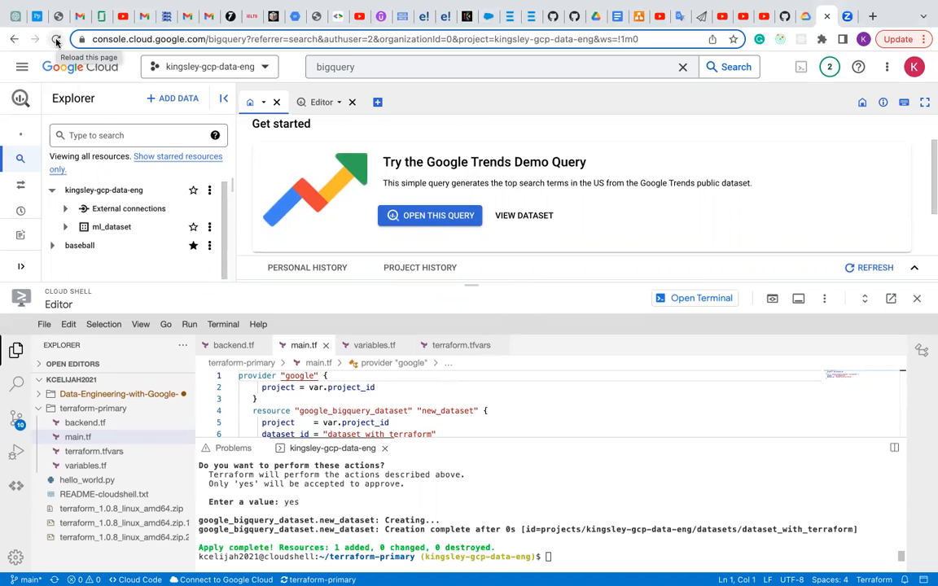
left_click(57, 39)
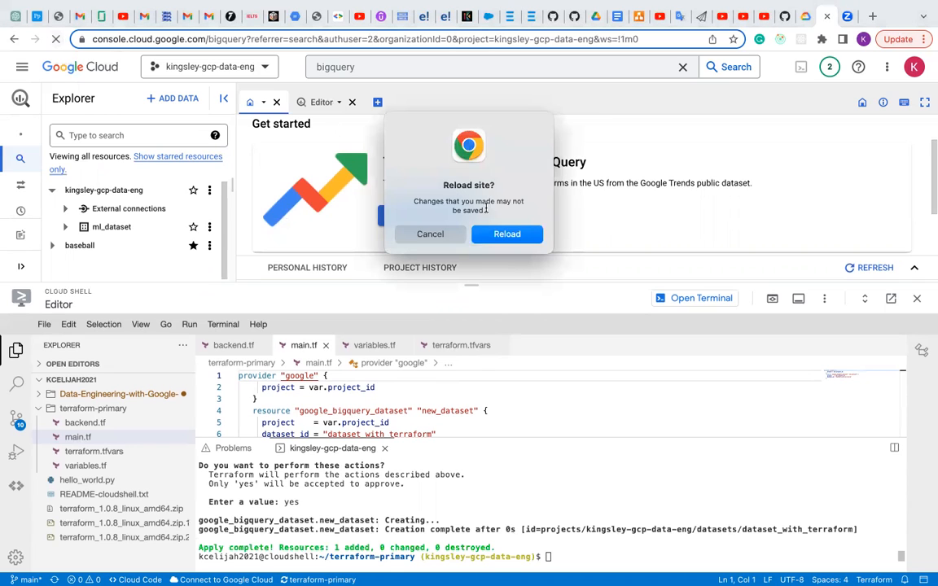
mouse_move(506, 234)
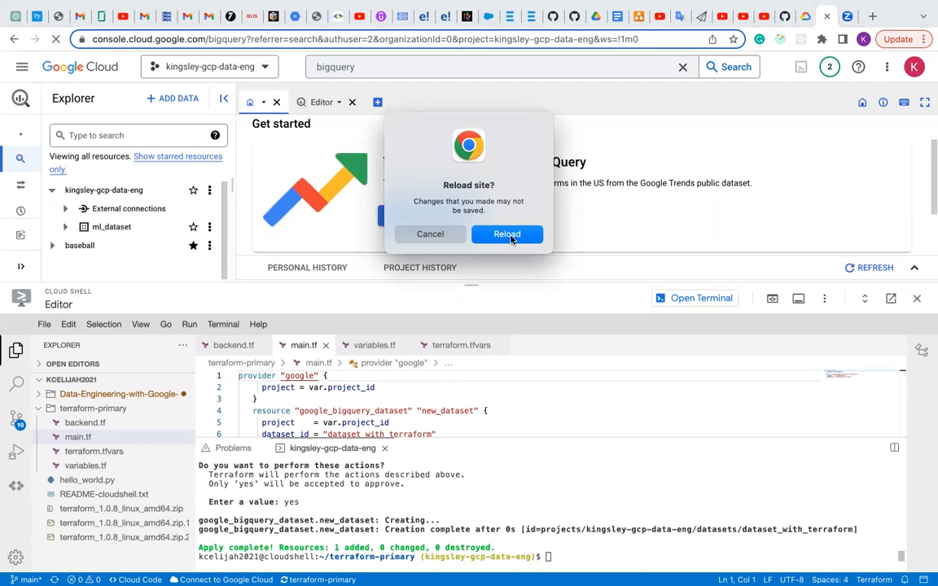
mouse_move(430, 234)
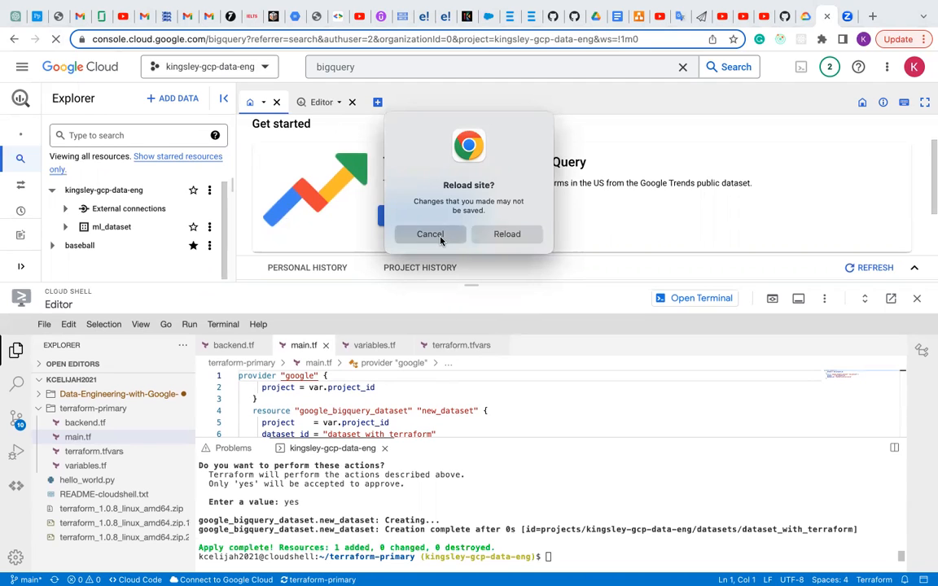
left_click(429, 234)
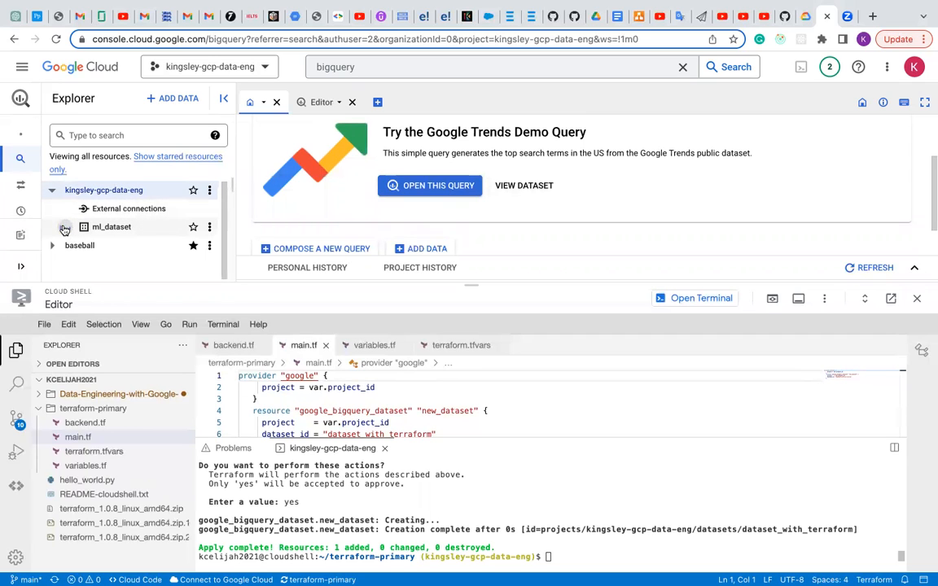
Step: Reload the BigQuery page again and confirm Reload in the dialog
left_click(65, 227)
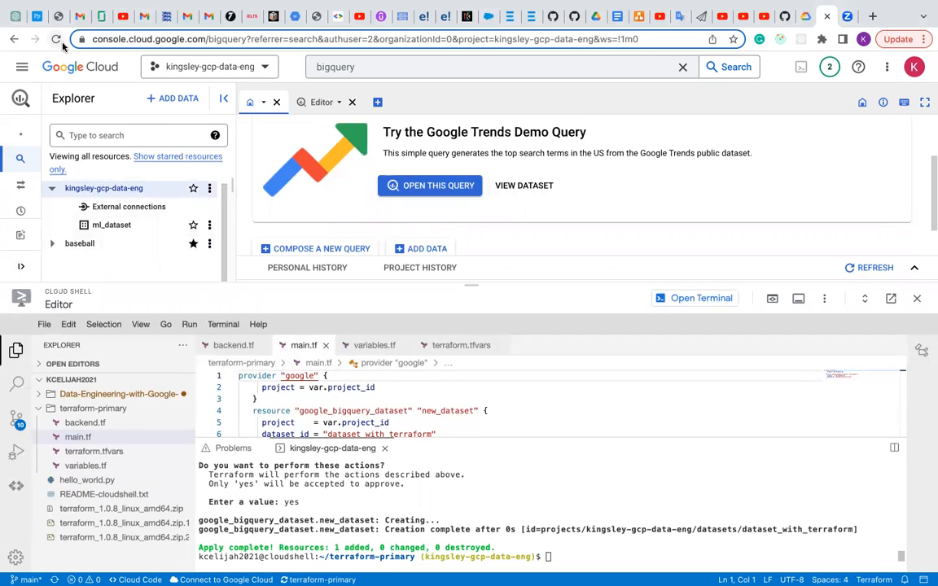
left_click(57, 39)
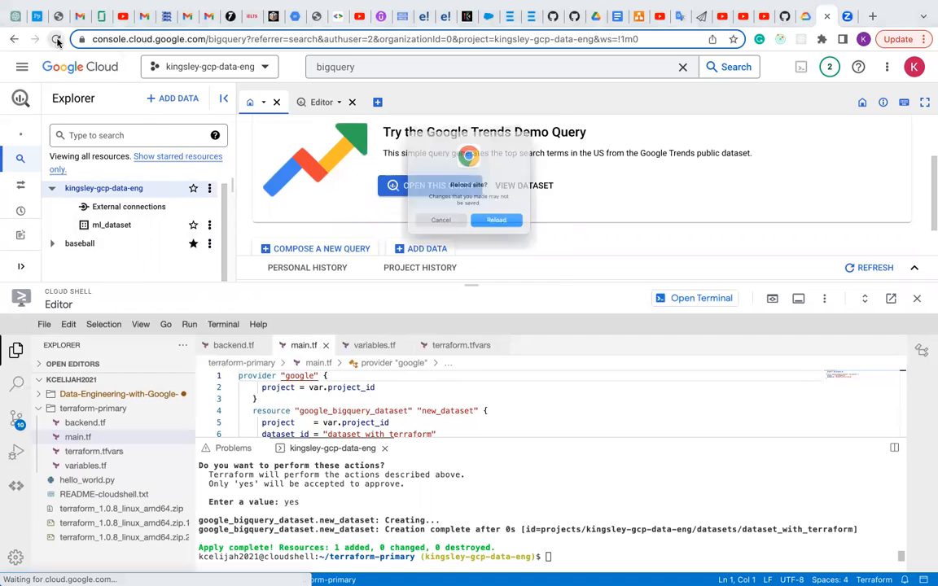
left_click(495, 220)
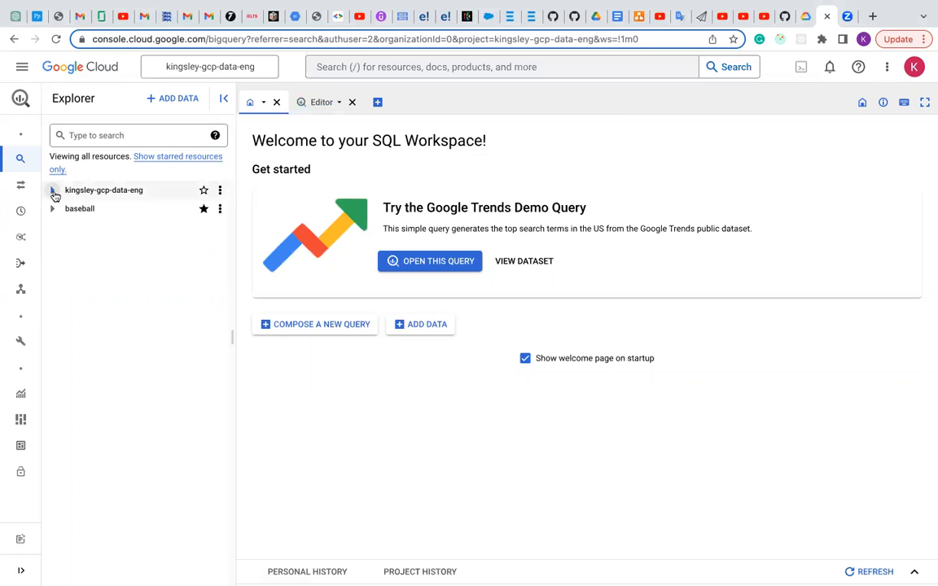
mouse_move(53, 189)
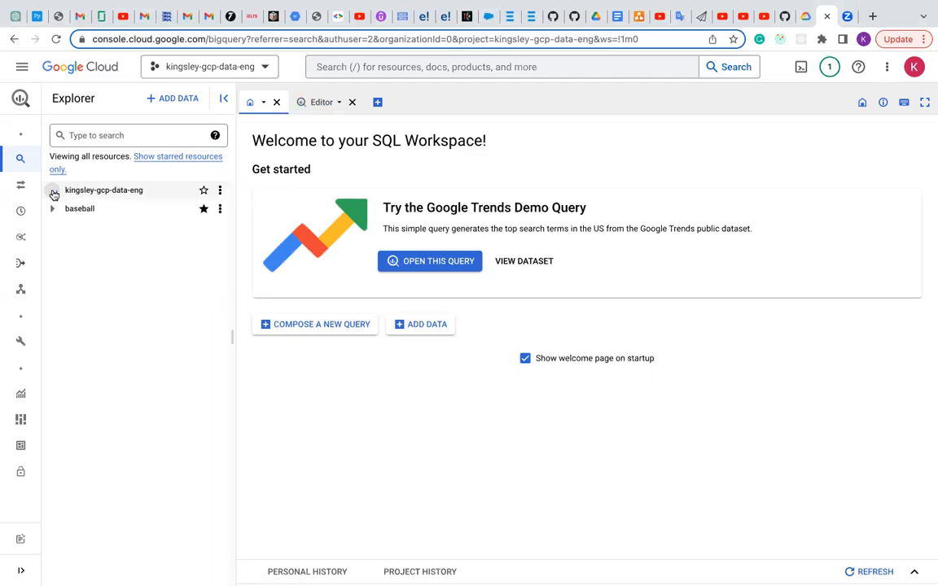
Step: Expand the kingsley-gcp-data-eng project in Explorer to reveal dataset_with_terraform
left_click(52, 189)
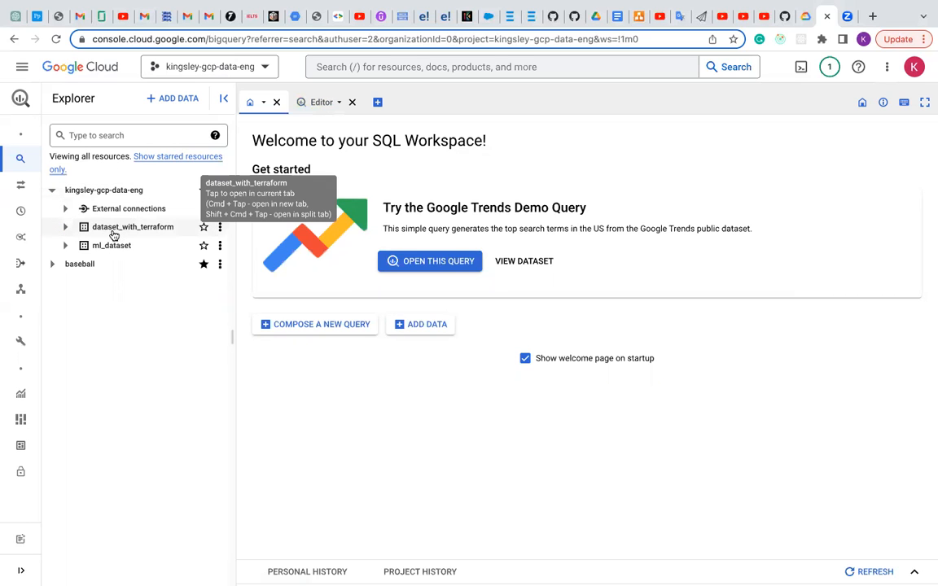
mouse_move(138, 236)
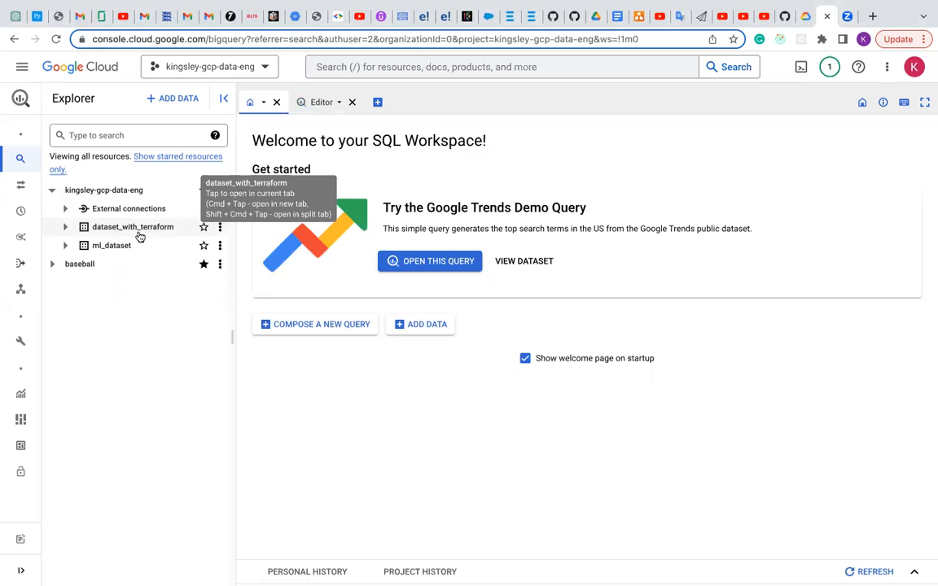
mouse_move(393, 467)
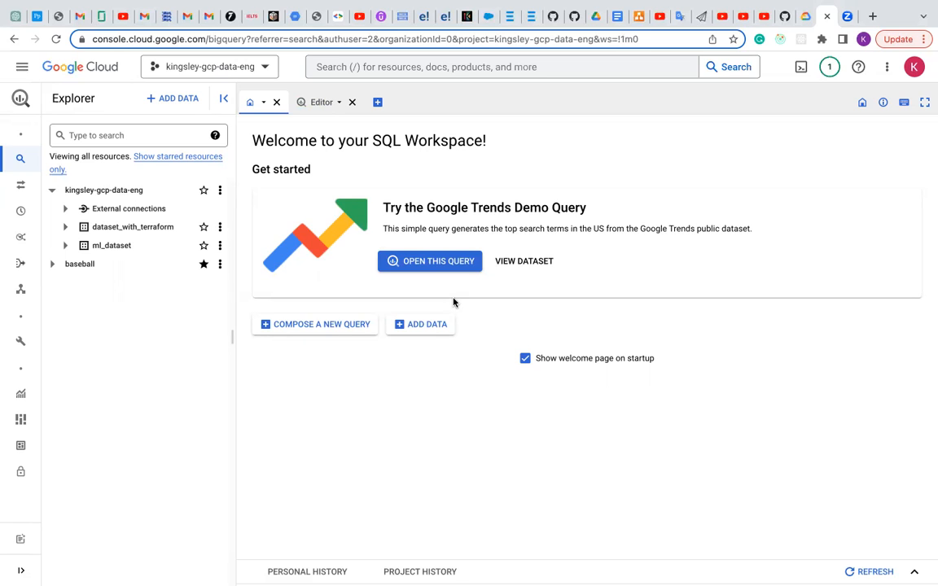
mouse_move(478, 277)
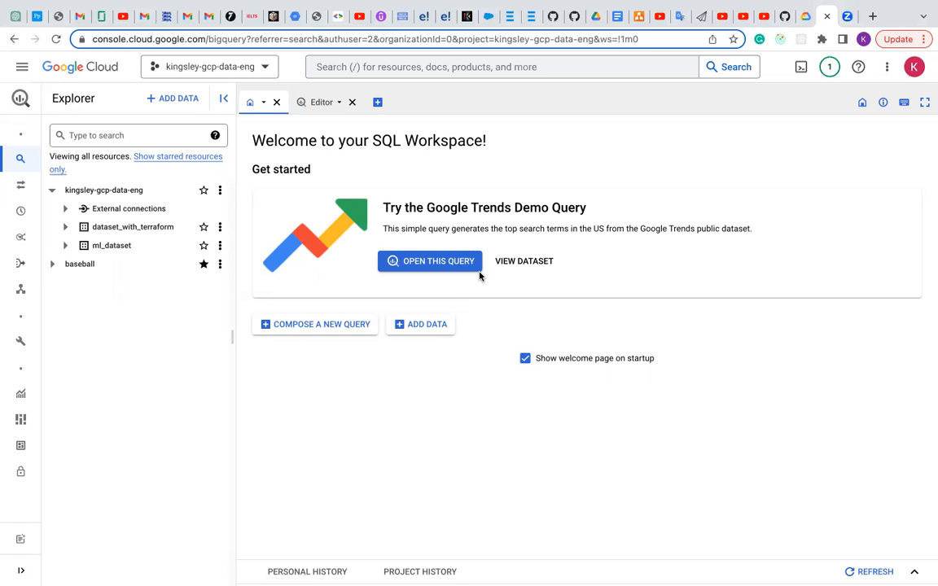